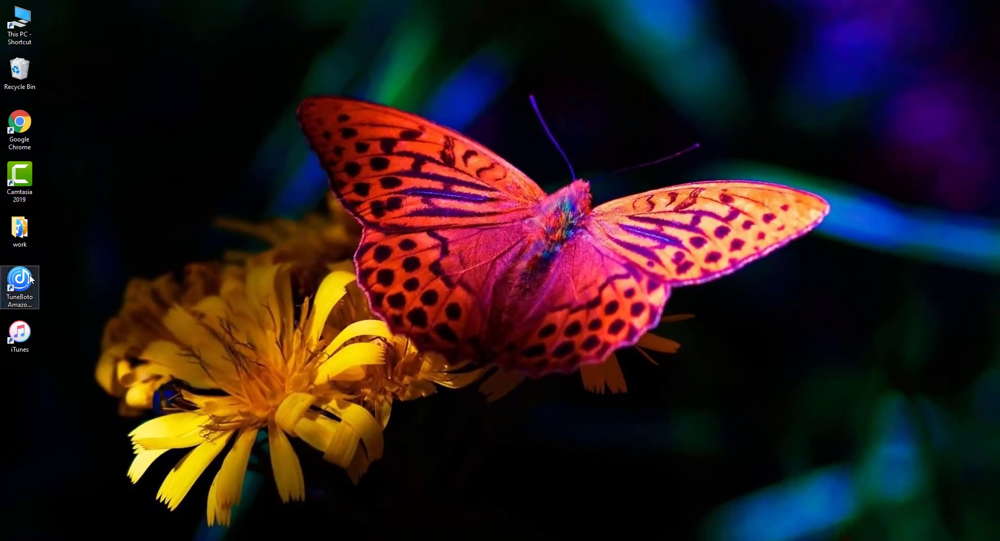
Launch TuneBoto, check its registration license info, and dismiss it.
{"action": "double_click", "coordinate": [19, 281]}
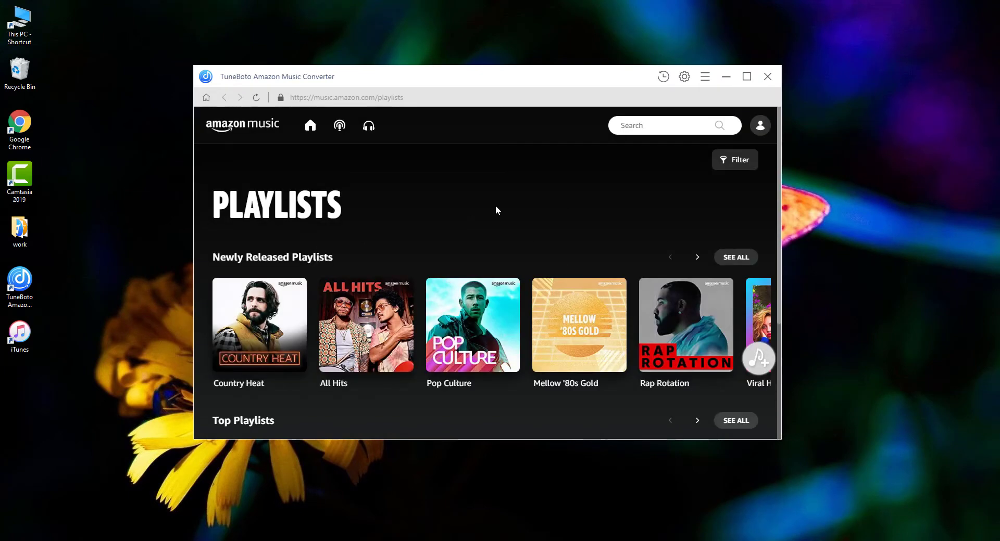
{"action": "left_click", "coordinate": [704, 77]}
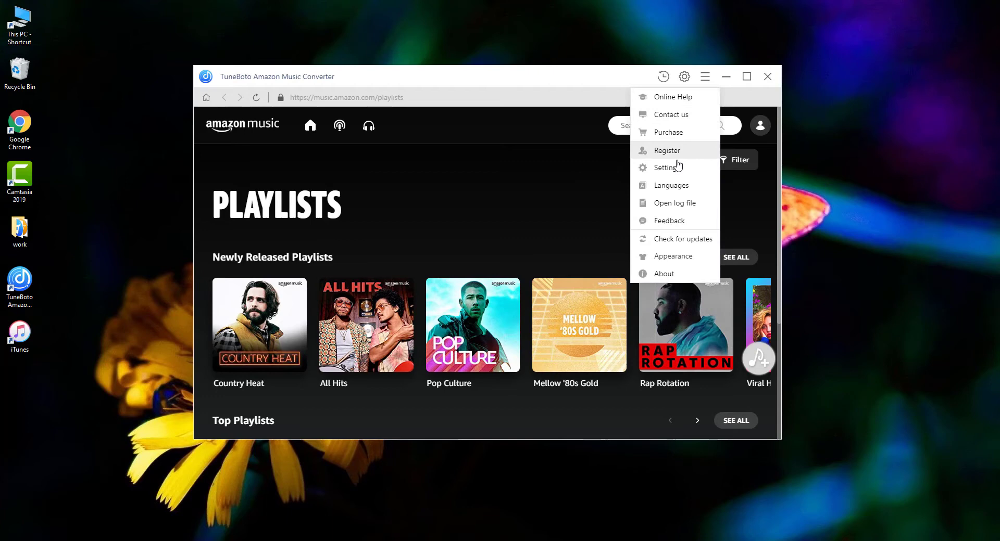
{"action": "left_click", "coordinate": [666, 150]}
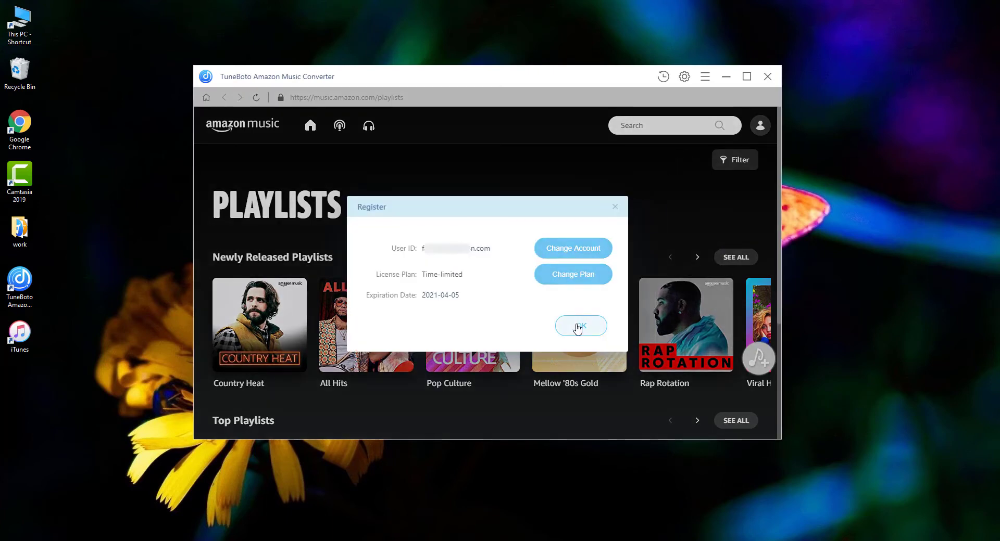
{"action": "left_click", "coordinate": [579, 326]}
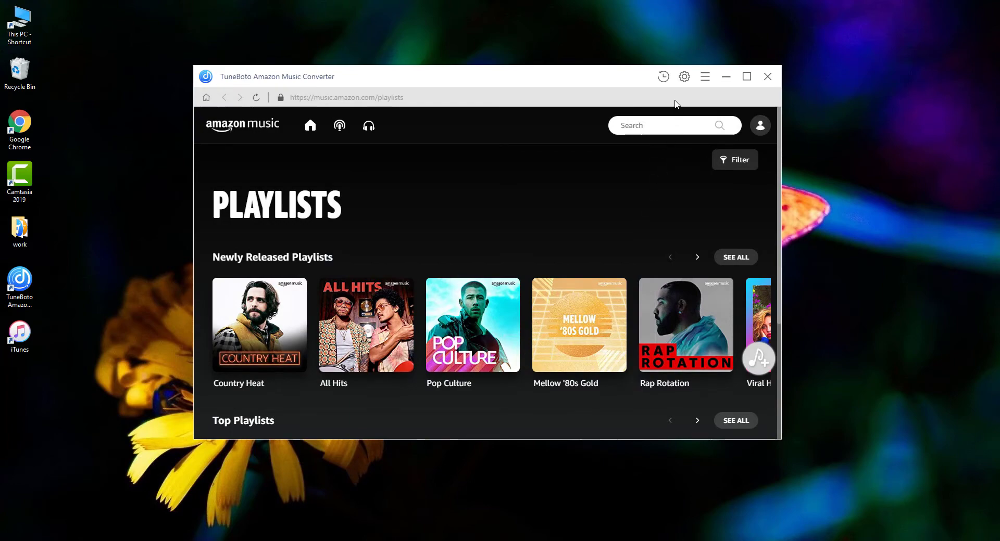
Set the output format to MP3 at 256kbps quality and close Settings.
{"action": "left_click", "coordinate": [683, 76]}
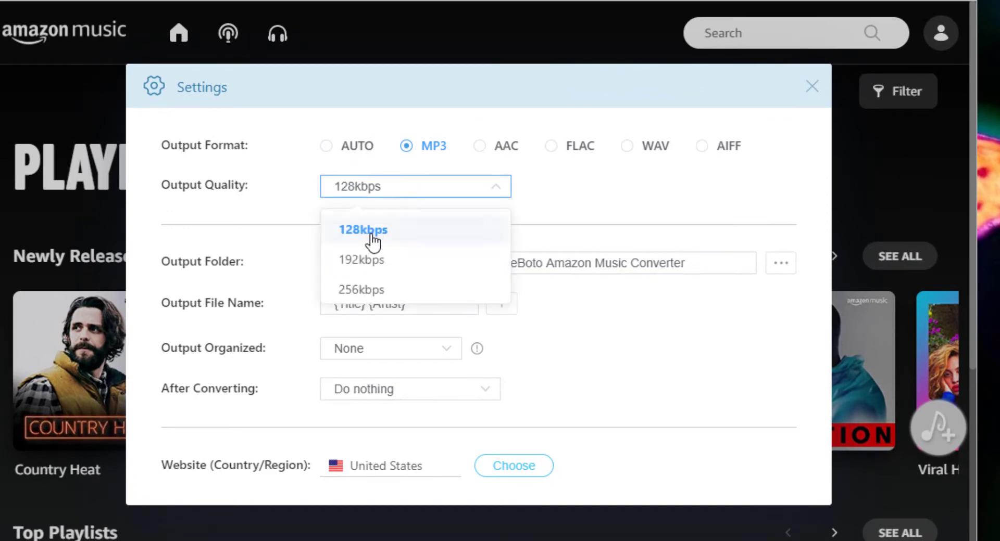
{"action": "left_click", "coordinate": [361, 290]}
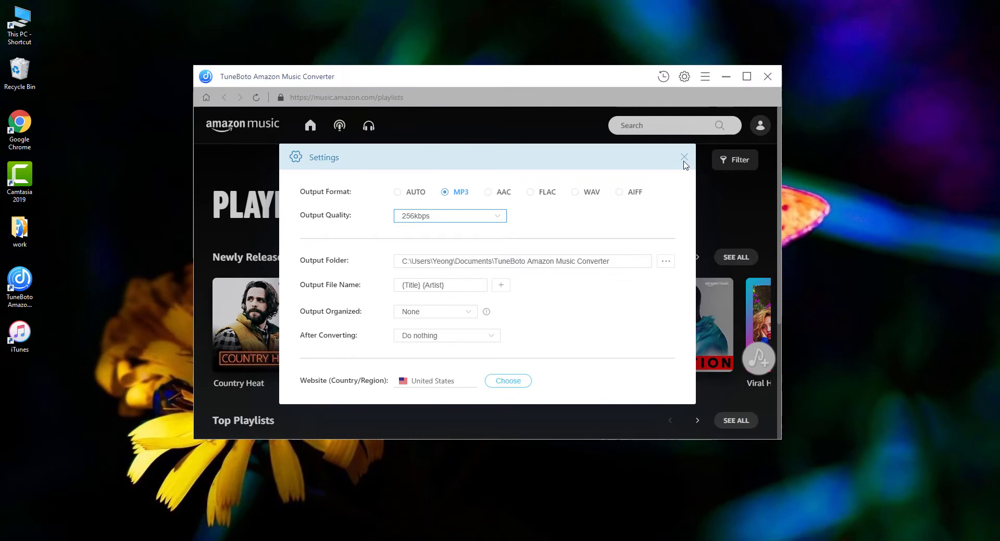
{"action": "left_click", "coordinate": [684, 158]}
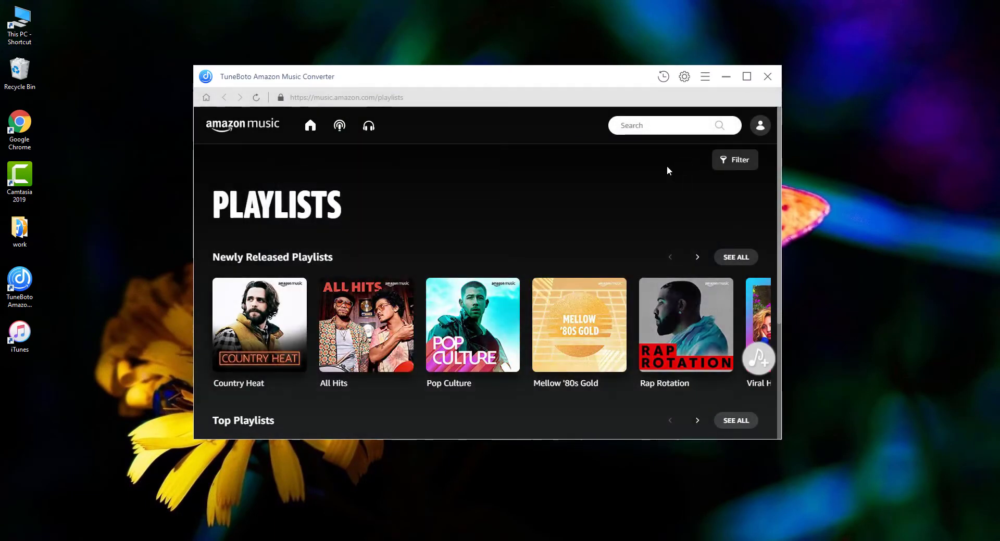
{"action": "mouse_move", "coordinate": [336, 385]}
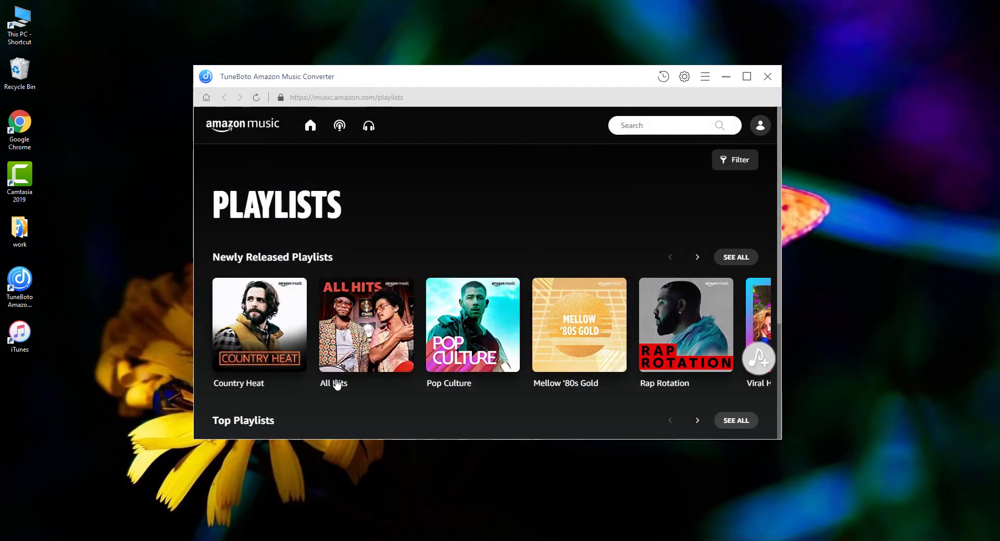
Open the All Hits playlist and add its 50 songs for conversion.
{"action": "left_click", "coordinate": [366, 325]}
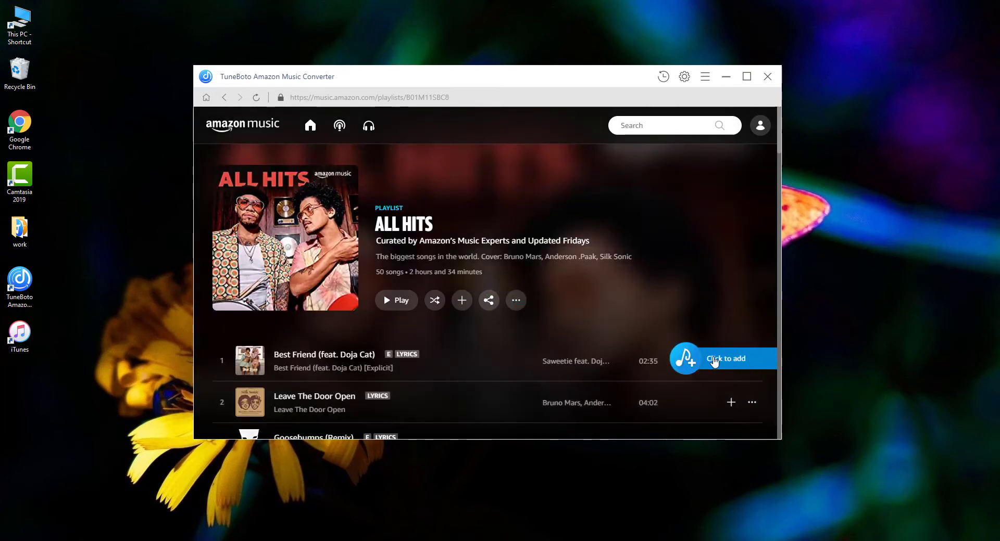
{"action": "left_click", "coordinate": [724, 358]}
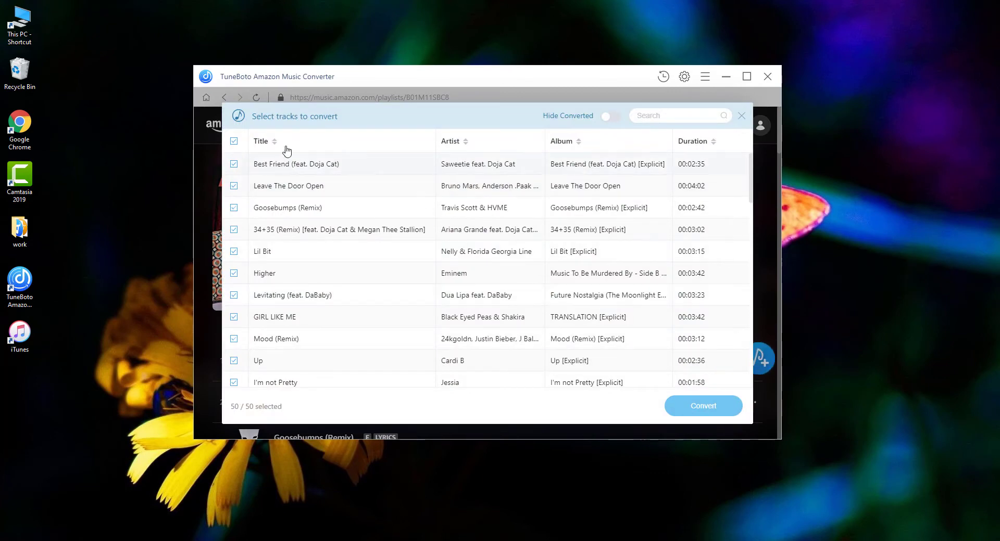
Convert just Leave The Door Open and Goosebumps (Remix), then view History.
{"action": "left_click", "coordinate": [234, 141]}
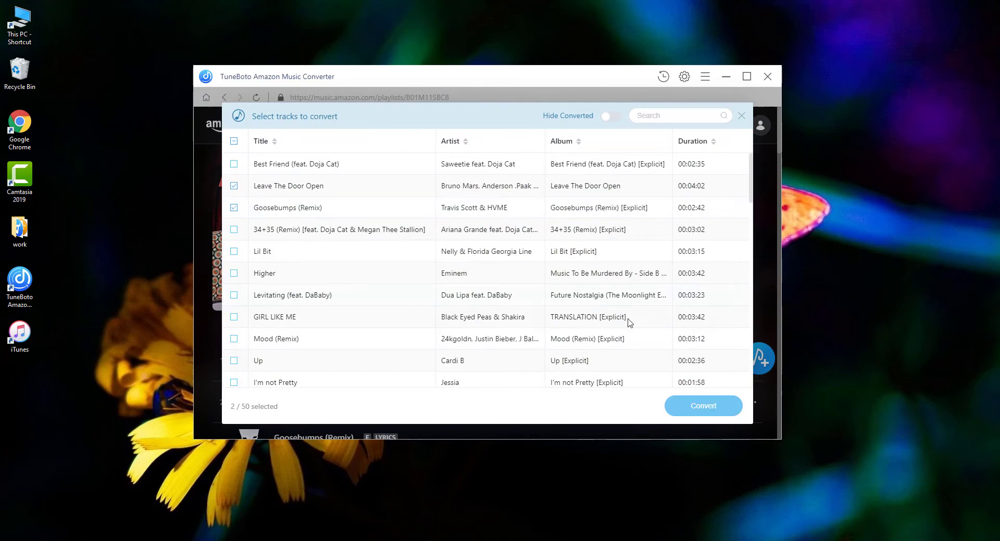
{"action": "left_click", "coordinate": [703, 406]}
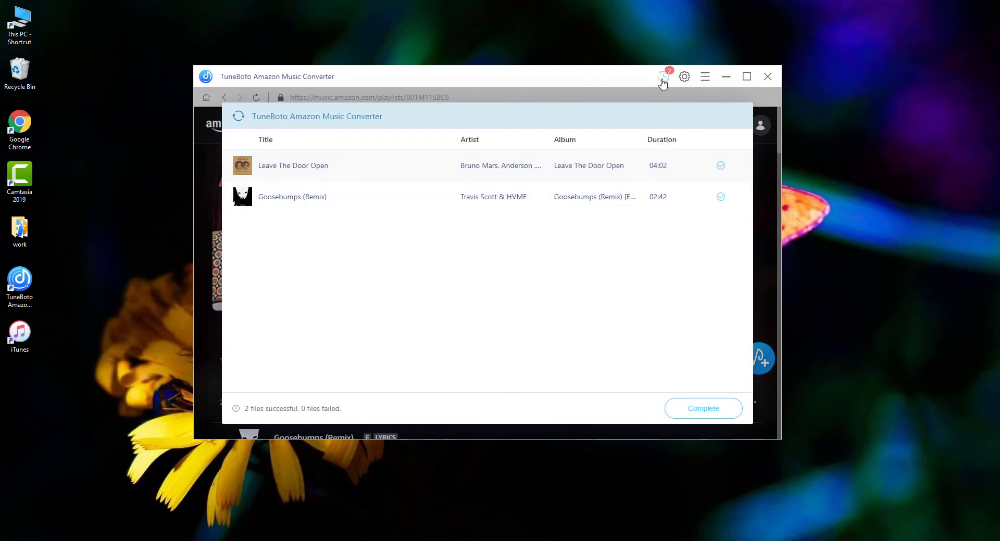
{"action": "left_click", "coordinate": [663, 76]}
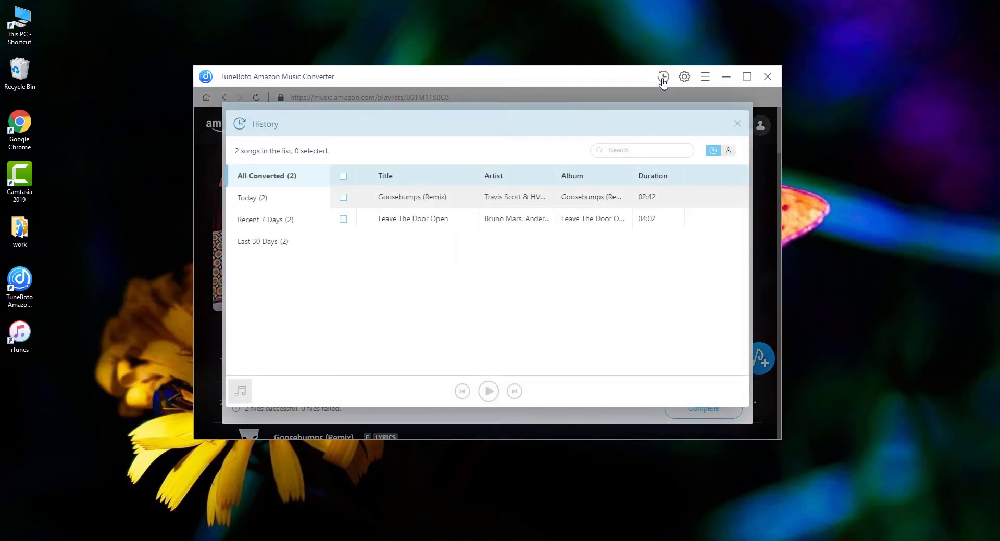
{"action": "mouse_move", "coordinate": [705, 201]}
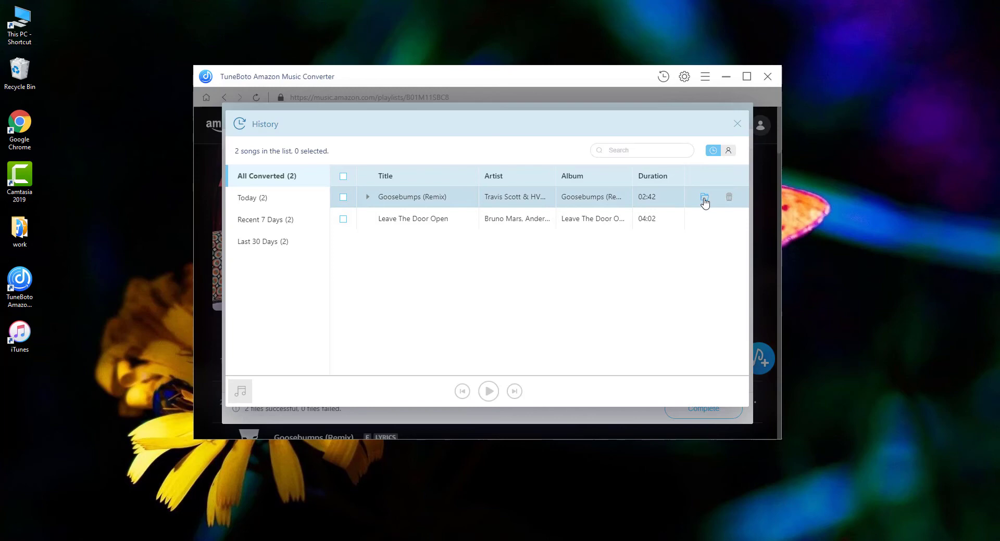
Reveal the converted Goosebumps (Remix) file's output folder in File Explorer.
{"action": "left_click", "coordinate": [704, 197]}
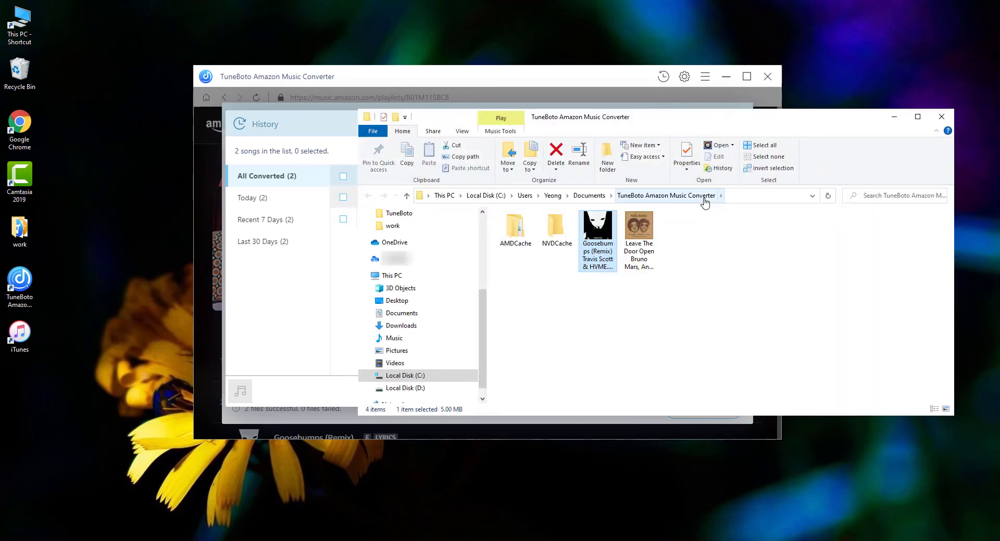
{"action": "mouse_move", "coordinate": [598, 239]}
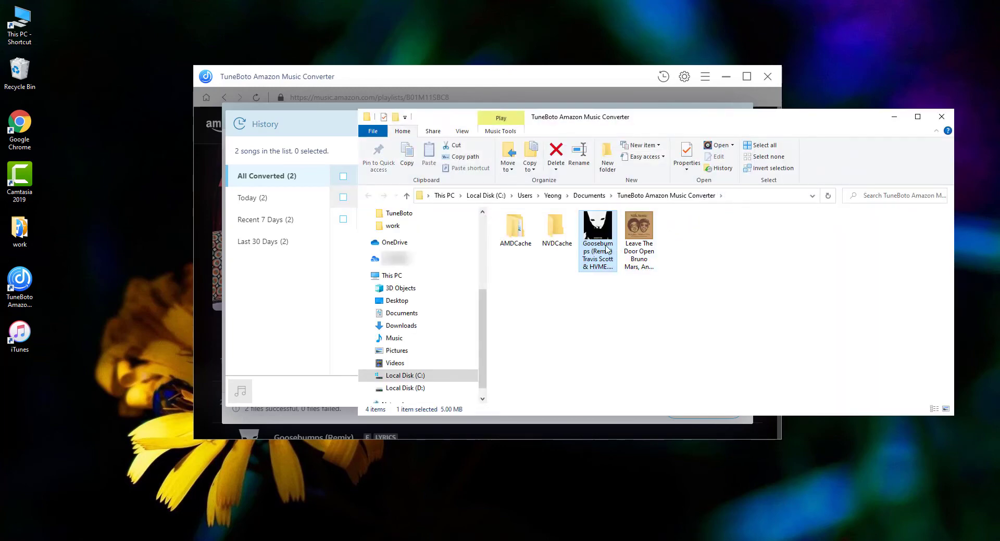
{"action": "mouse_move", "coordinate": [597, 236]}
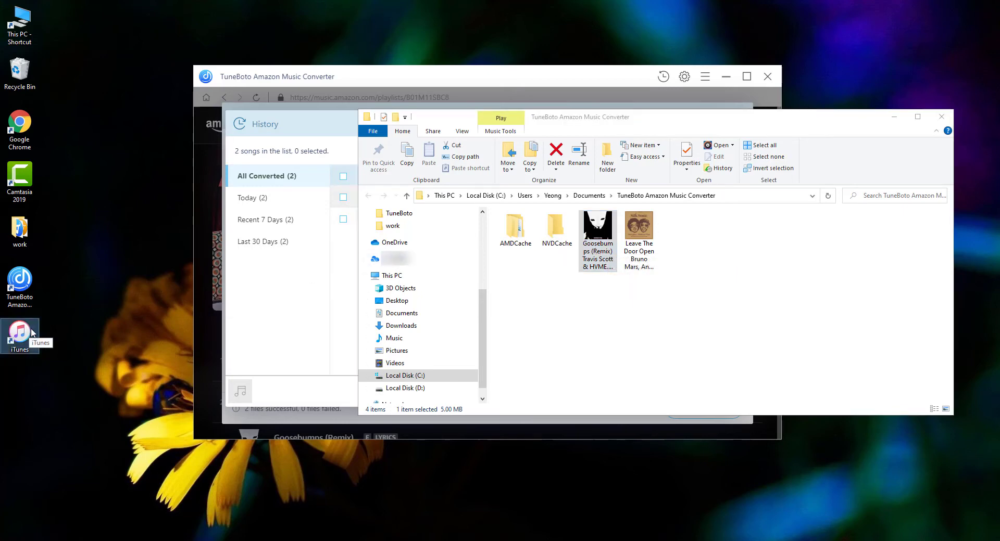
Launch iTunes, decline iPhone backup encryption, and check the iPhone summary.
{"action": "left_click", "coordinate": [19, 329]}
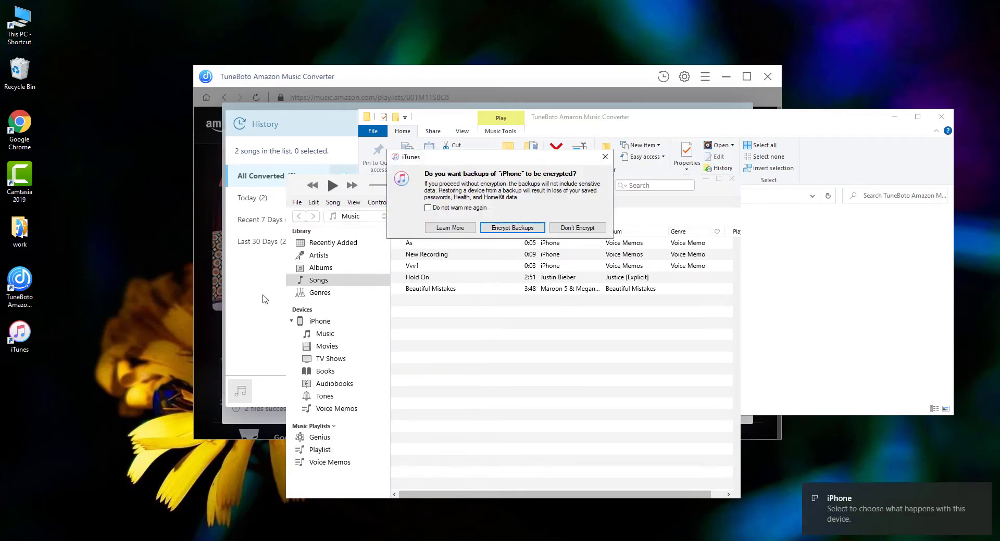
{"action": "left_click", "coordinate": [576, 228]}
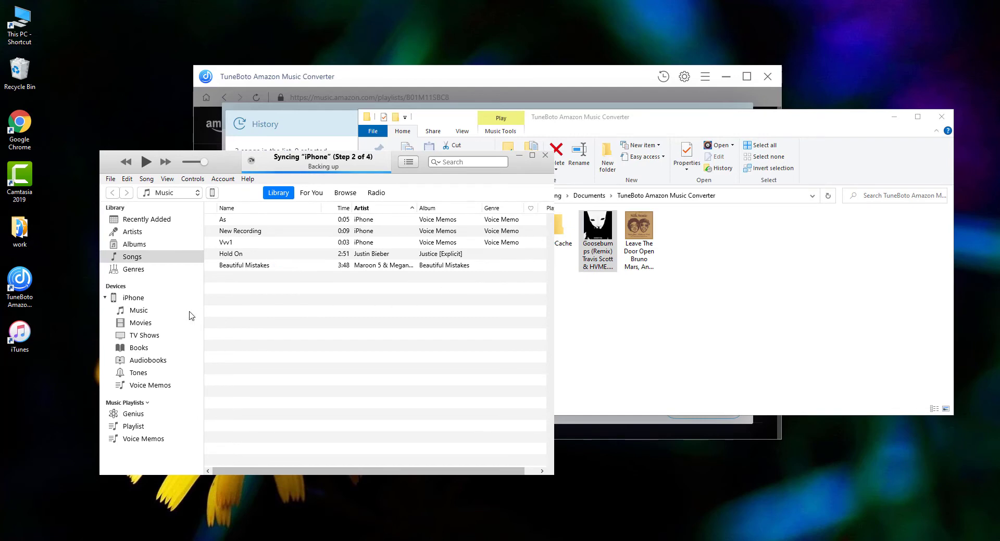
{"action": "mouse_move", "coordinate": [210, 201]}
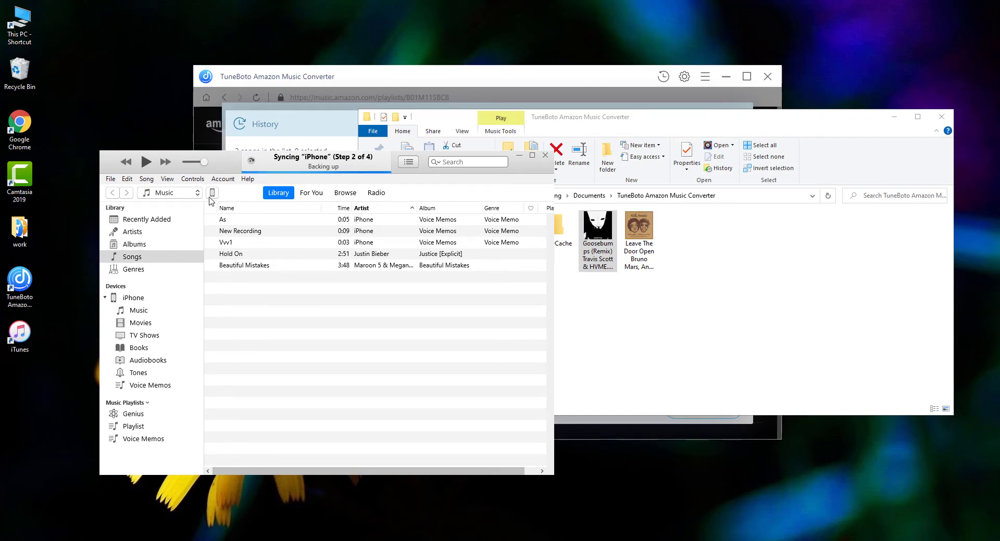
{"action": "left_click", "coordinate": [213, 193]}
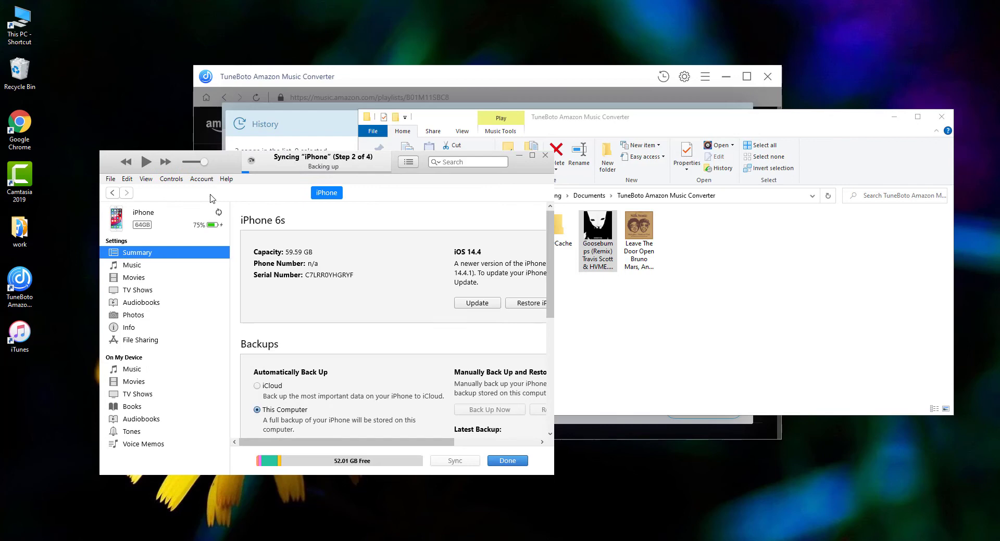
{"action": "scroll", "scroll_direction": "down", "scroll_amount": 3}
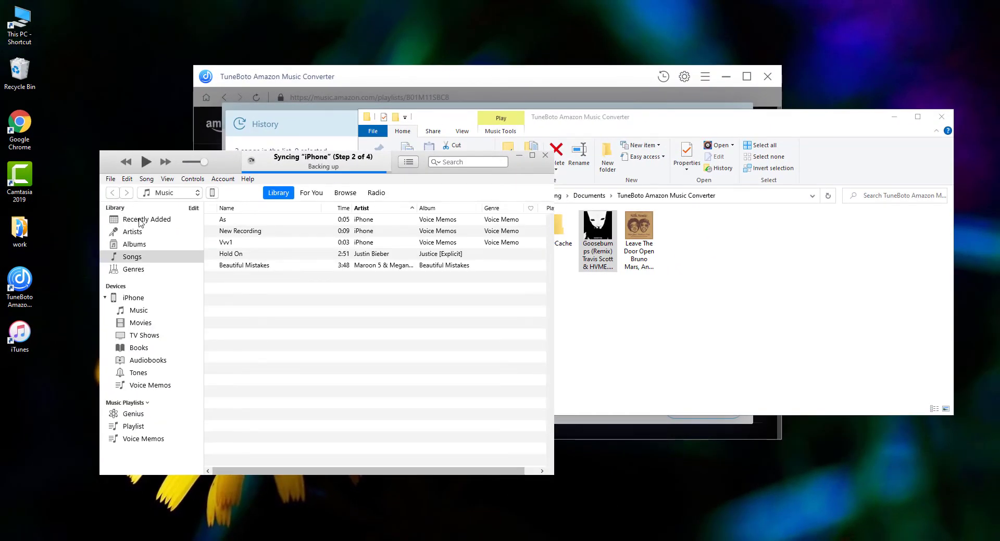
Show Recently Added in iTunes to receive the two converted songs.
{"action": "left_click", "coordinate": [146, 219]}
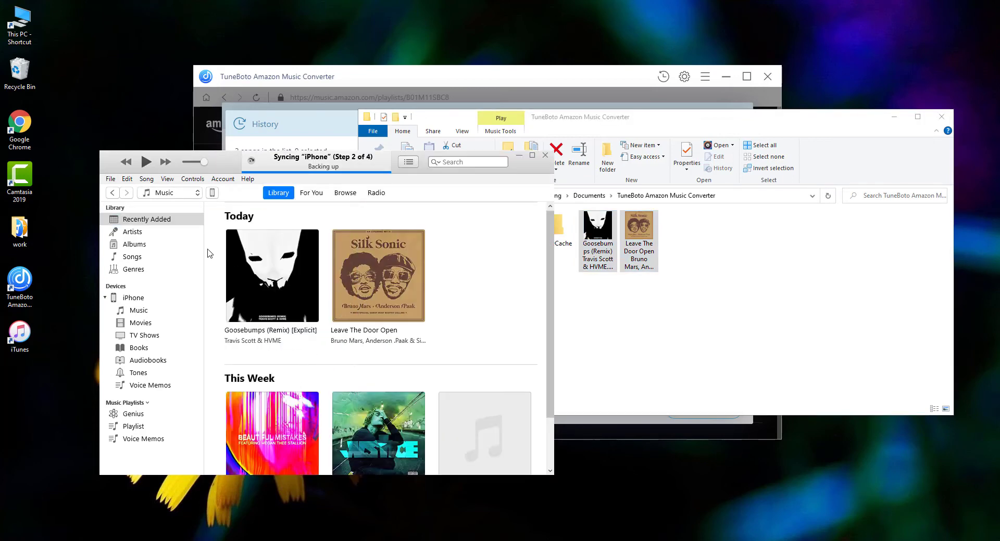
{"action": "mouse_move", "coordinate": [464, 318]}
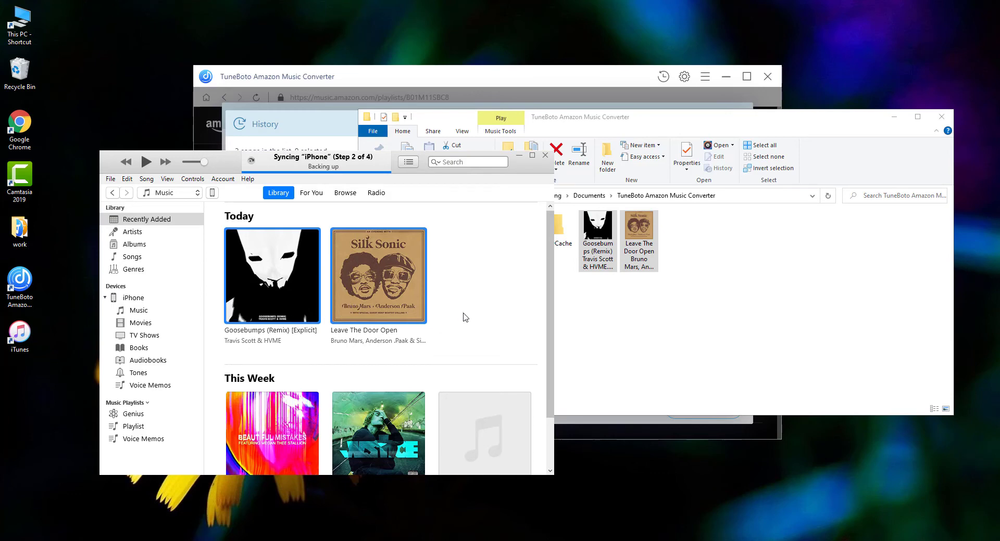